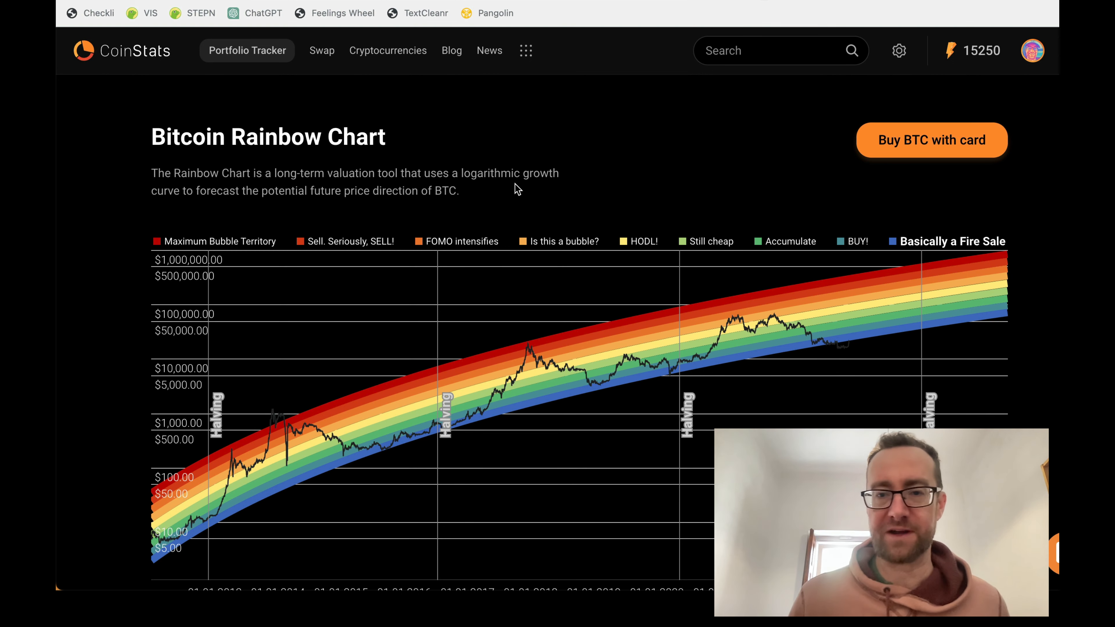
{"action": "mouse_move", "coordinate": [330, 226]}
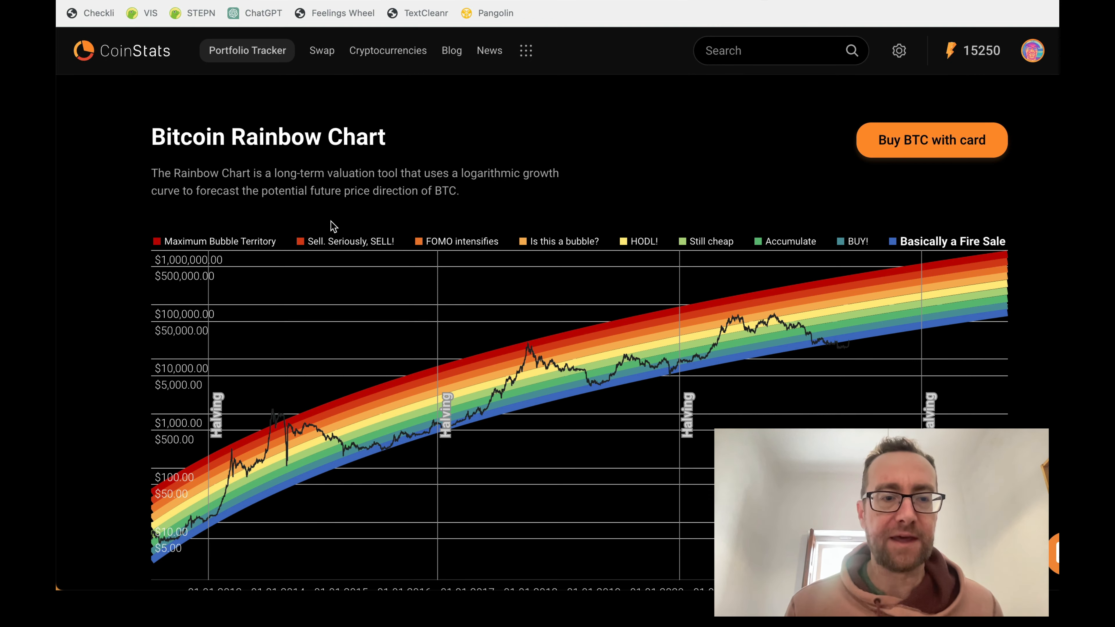
{"action": "scroll", "scroll_direction": "down", "scroll_amount": 3}
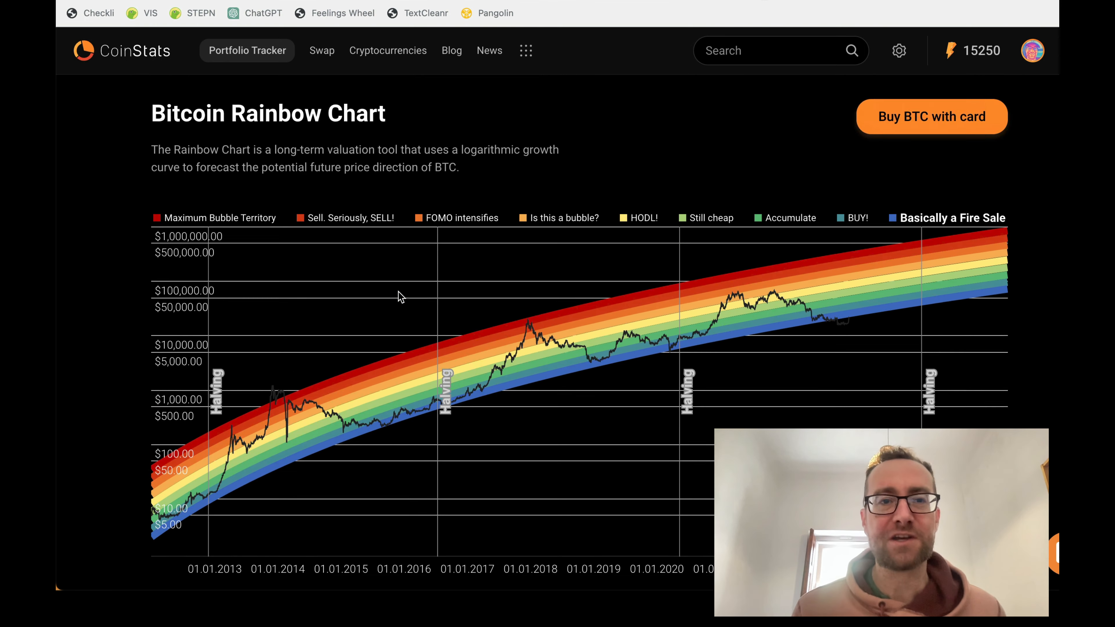
{"action": "scroll", "scroll_direction": "down", "scroll_amount": 3}
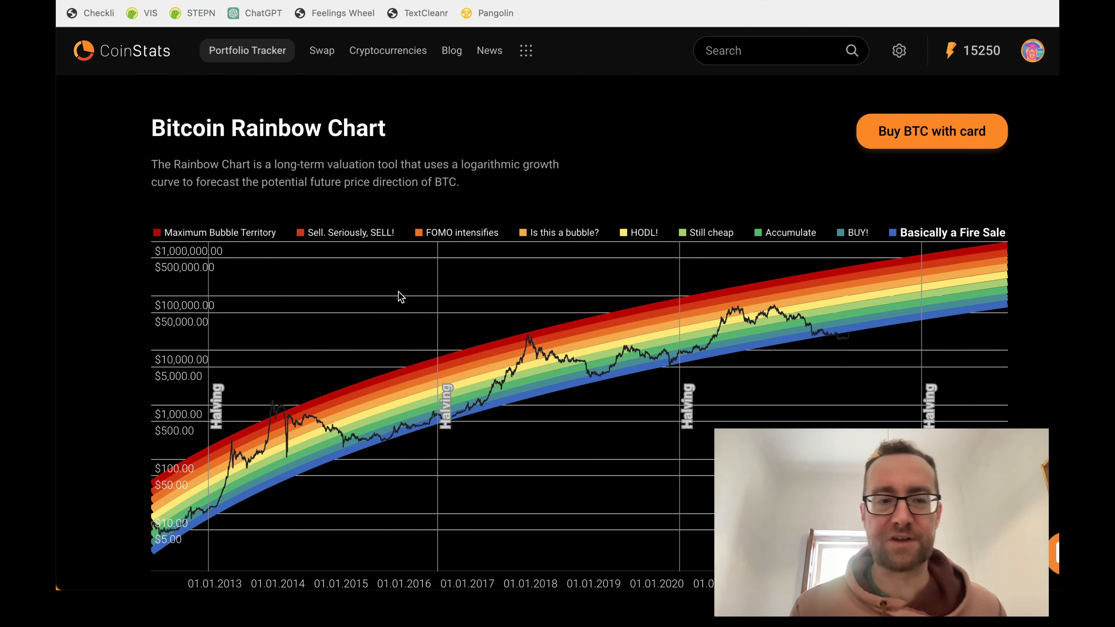
{"action": "scroll", "scroll_direction": "down", "scroll_amount": 3}
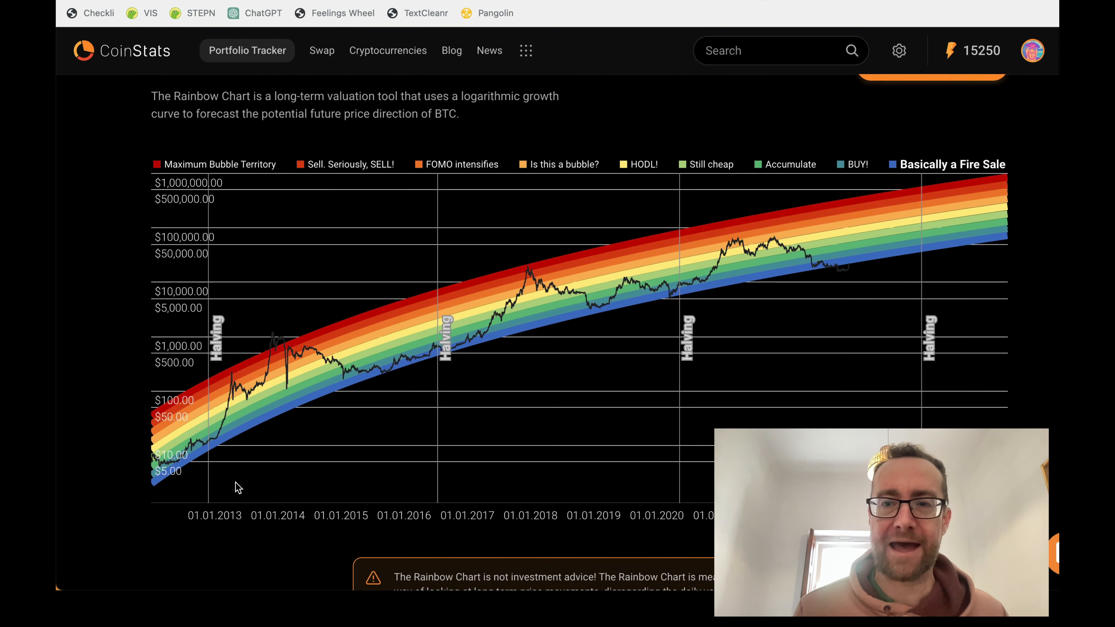
{"action": "scroll", "scroll_direction": "down", "scroll_amount": 3}
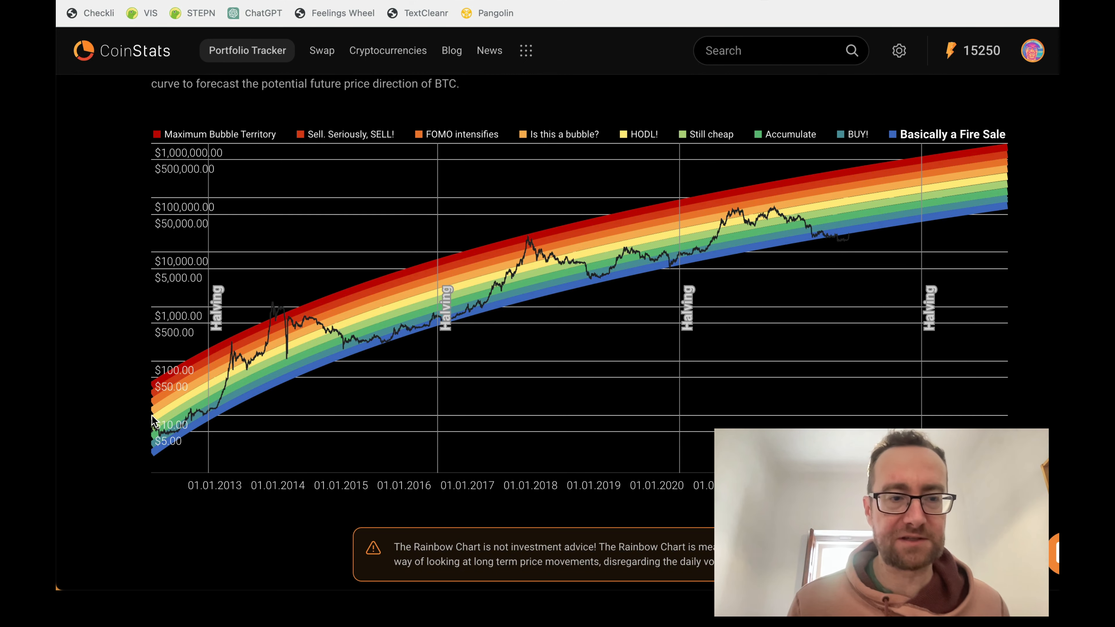
{"action": "mouse_move", "coordinate": [298, 318]}
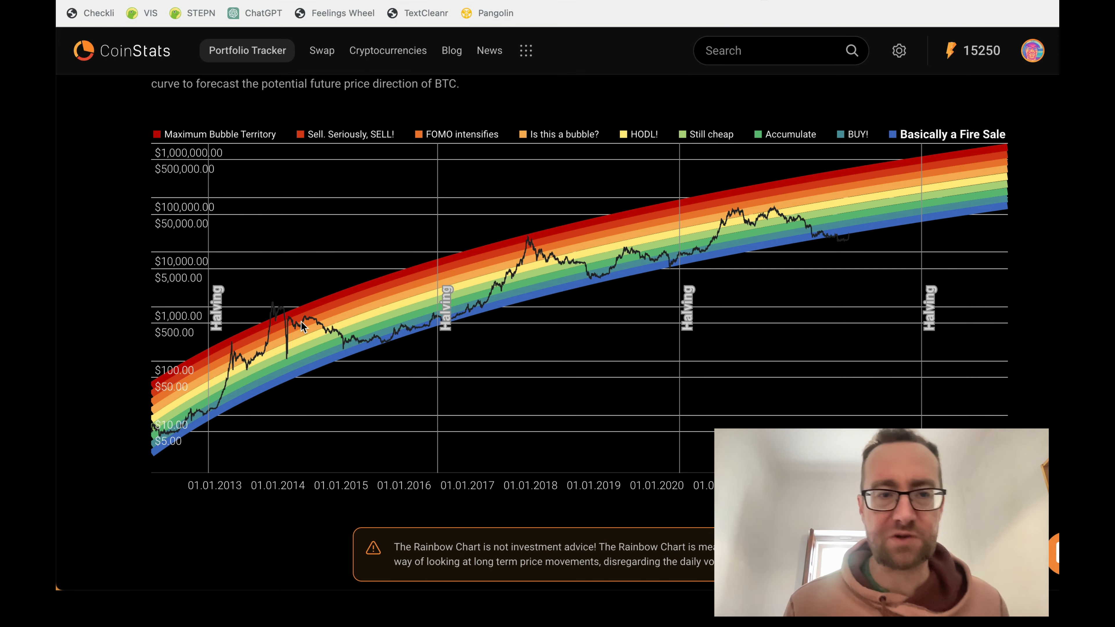
{"action": "scroll", "scroll_direction": "down", "scroll_amount": 3}
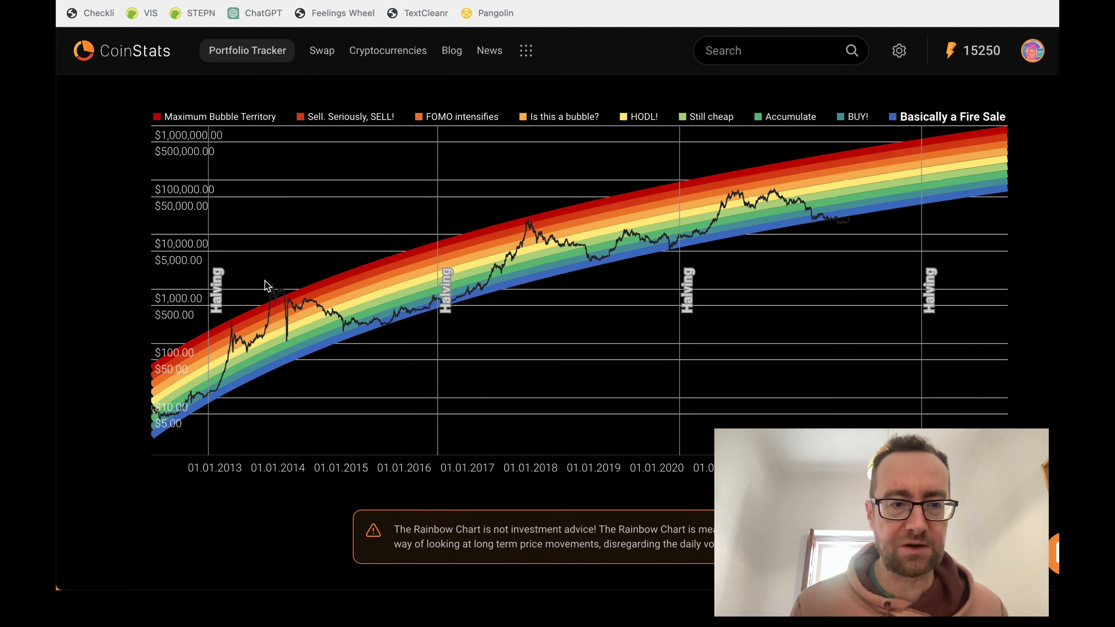
{"action": "scroll", "scroll_direction": "down", "scroll_amount": 3}
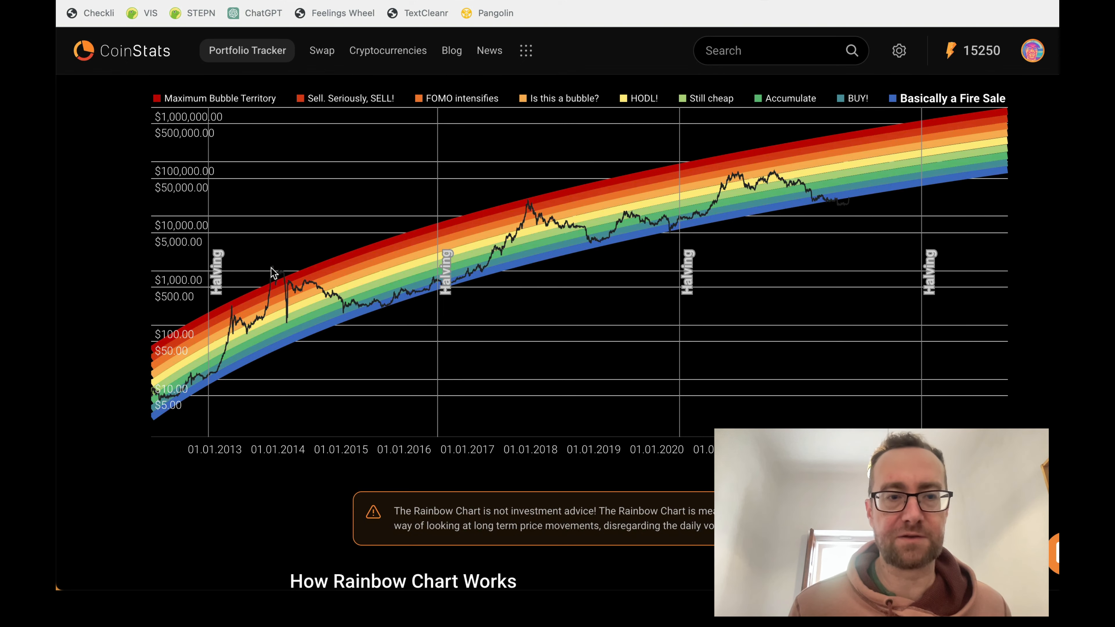
{"action": "mouse_move", "coordinate": [277, 255]}
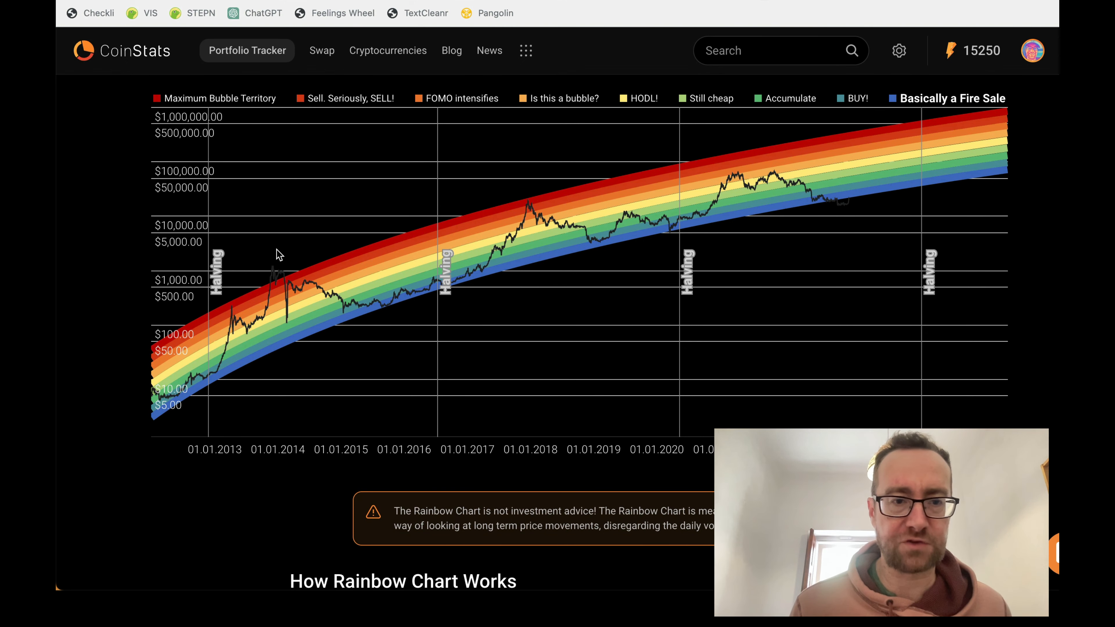
{"action": "mouse_move", "coordinate": [547, 241]}
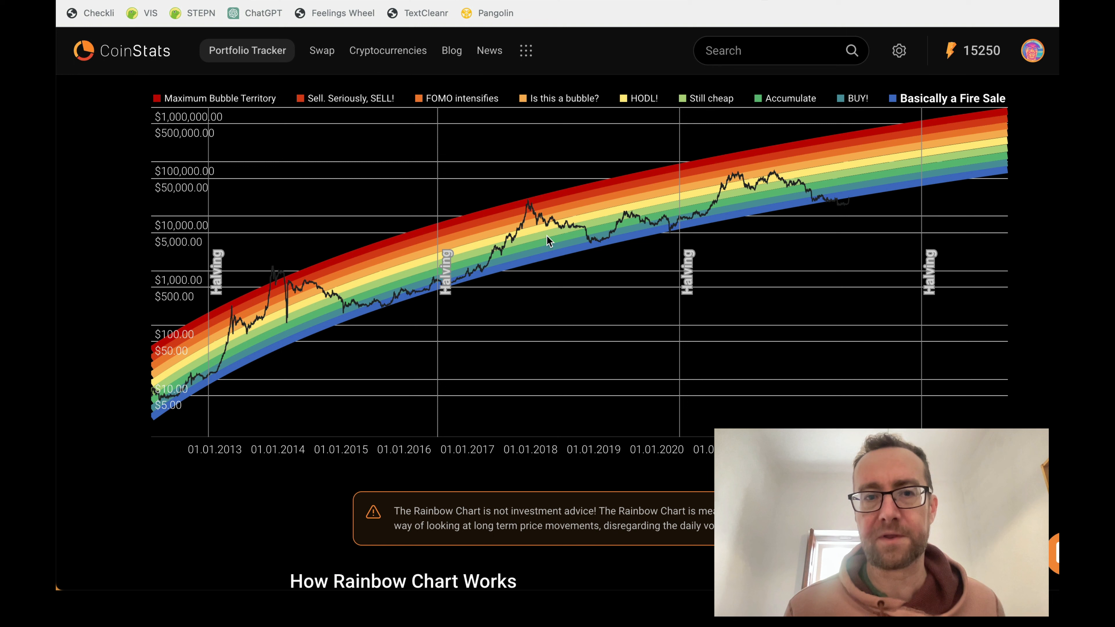
{"action": "mouse_move", "coordinate": [535, 208]}
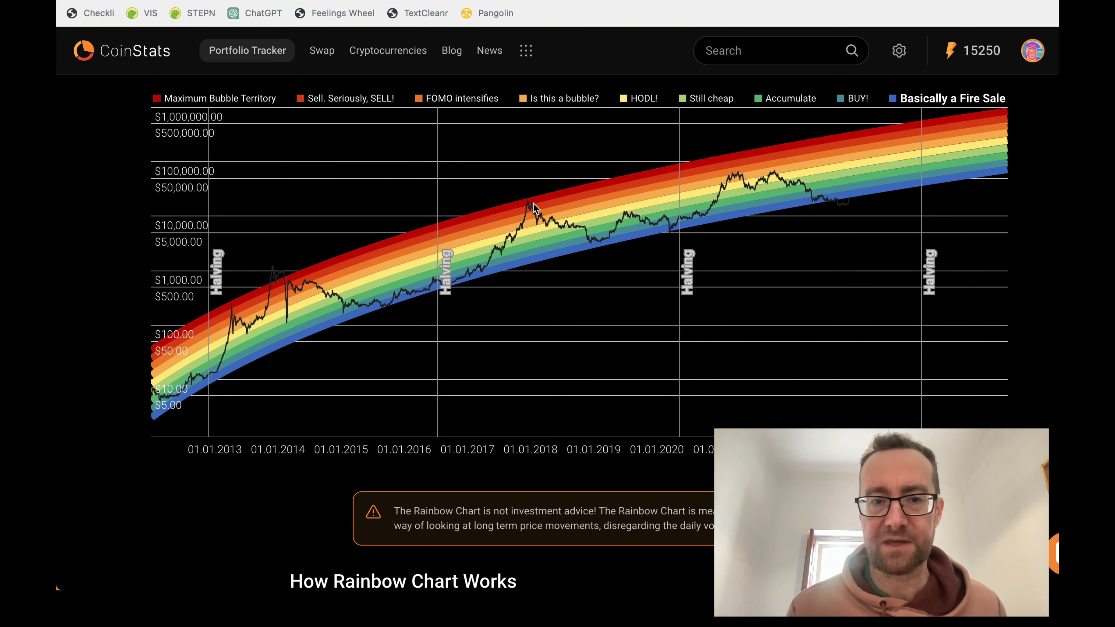
{"action": "mouse_move", "coordinate": [526, 202]}
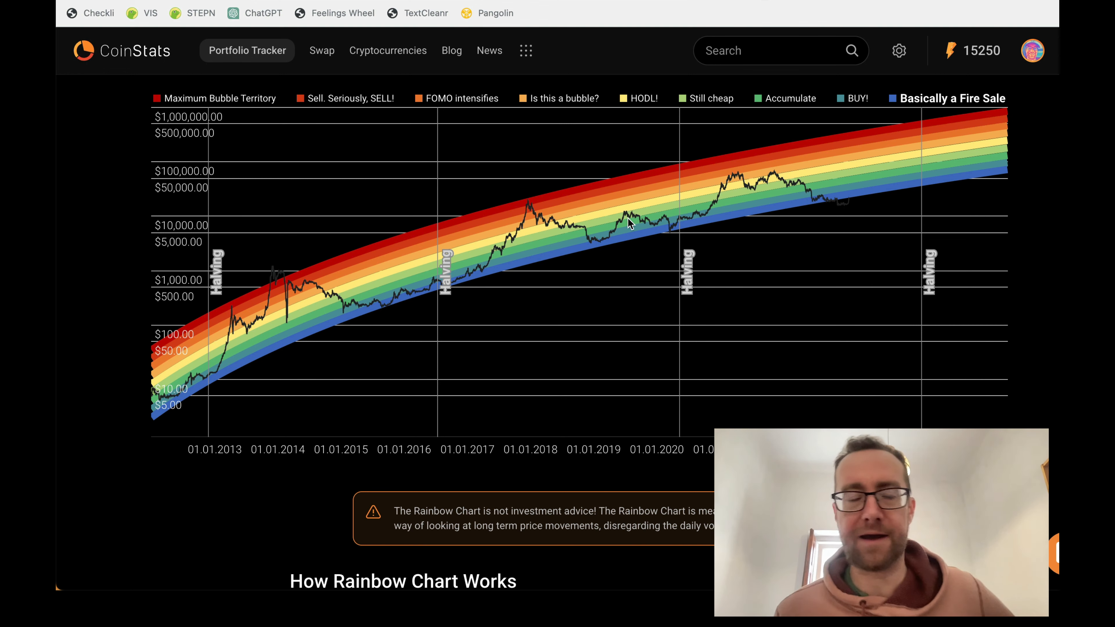
{"action": "mouse_move", "coordinate": [270, 217]}
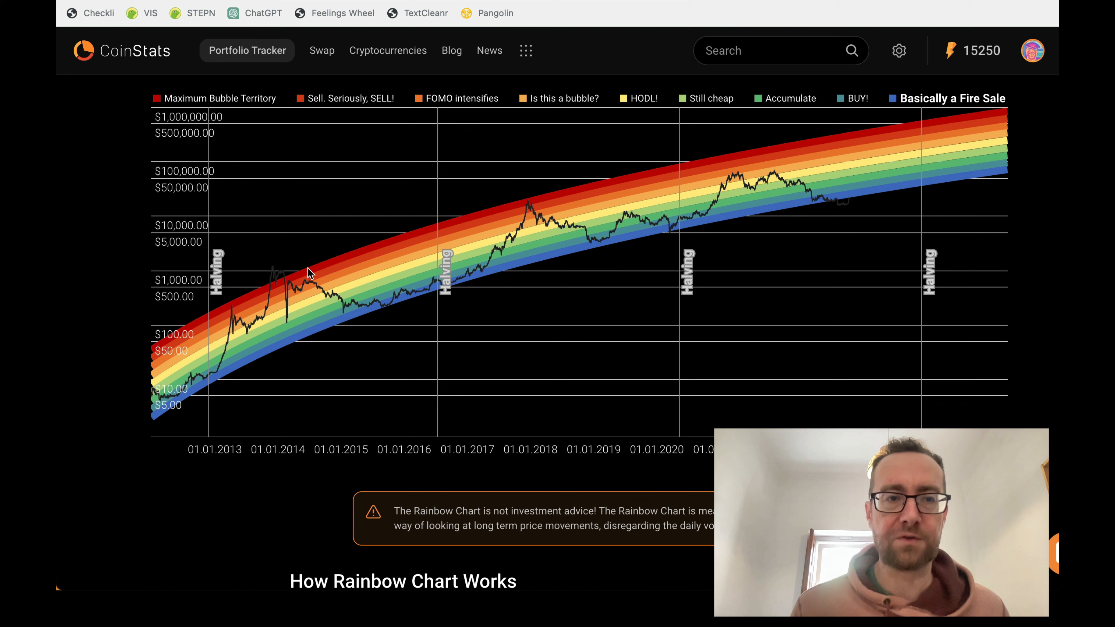
{"action": "mouse_move", "coordinate": [617, 180]}
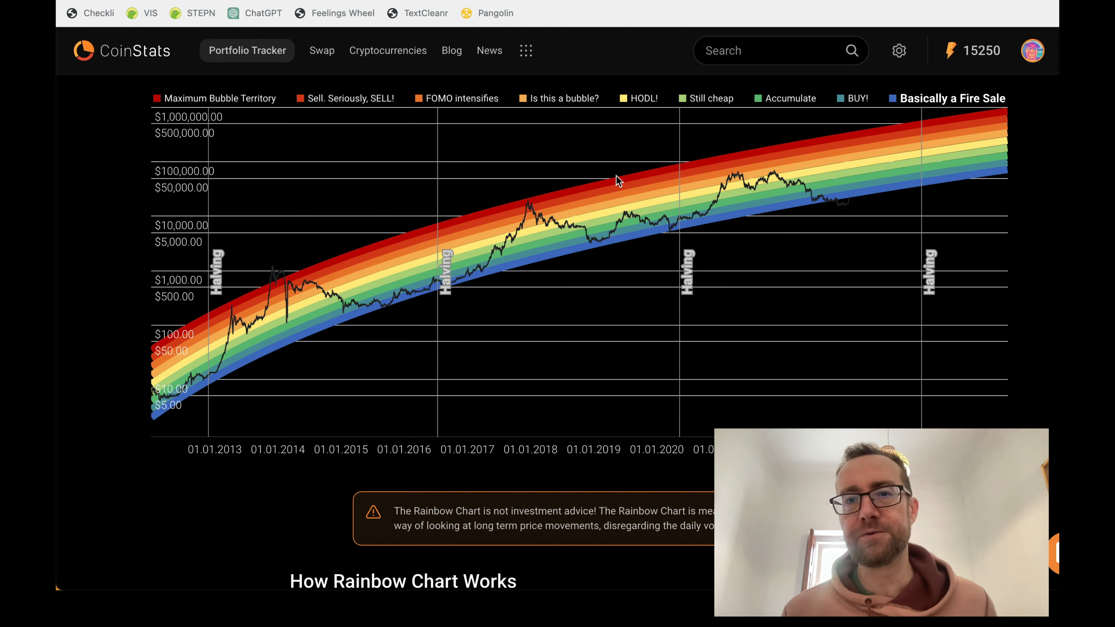
{"action": "mouse_move", "coordinate": [792, 206]}
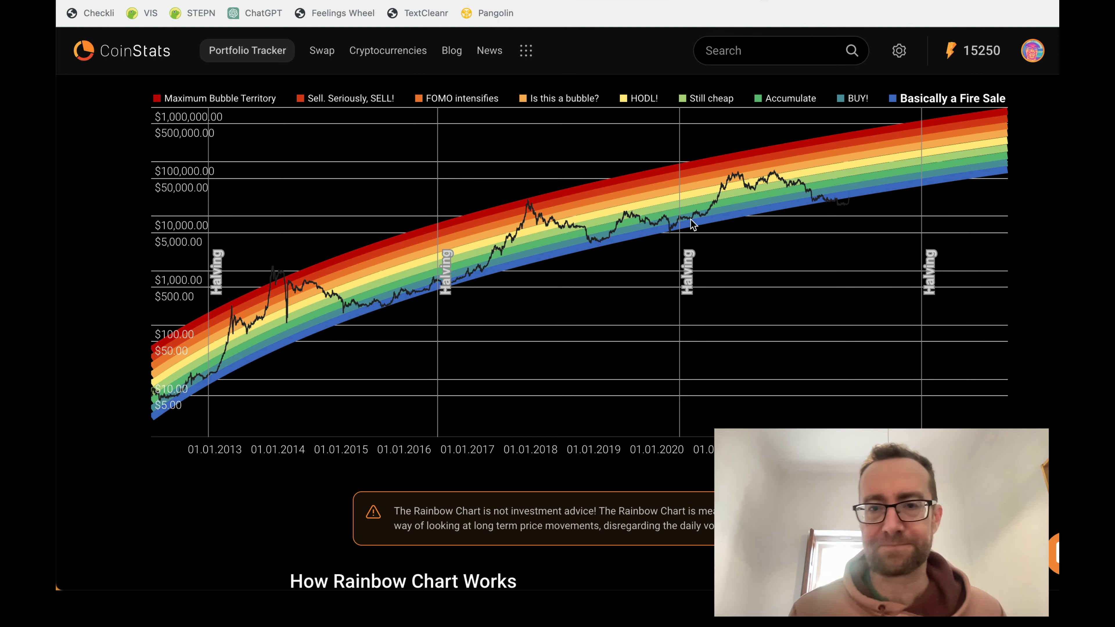
{"action": "mouse_move", "coordinate": [197, 390]}
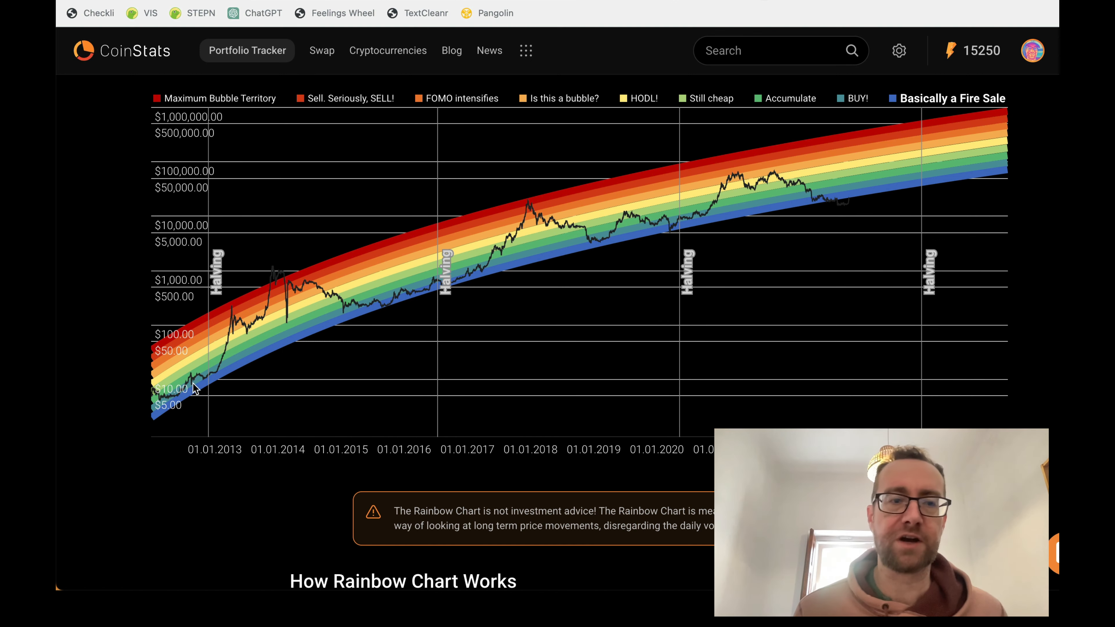
{"action": "mouse_move", "coordinate": [230, 335]}
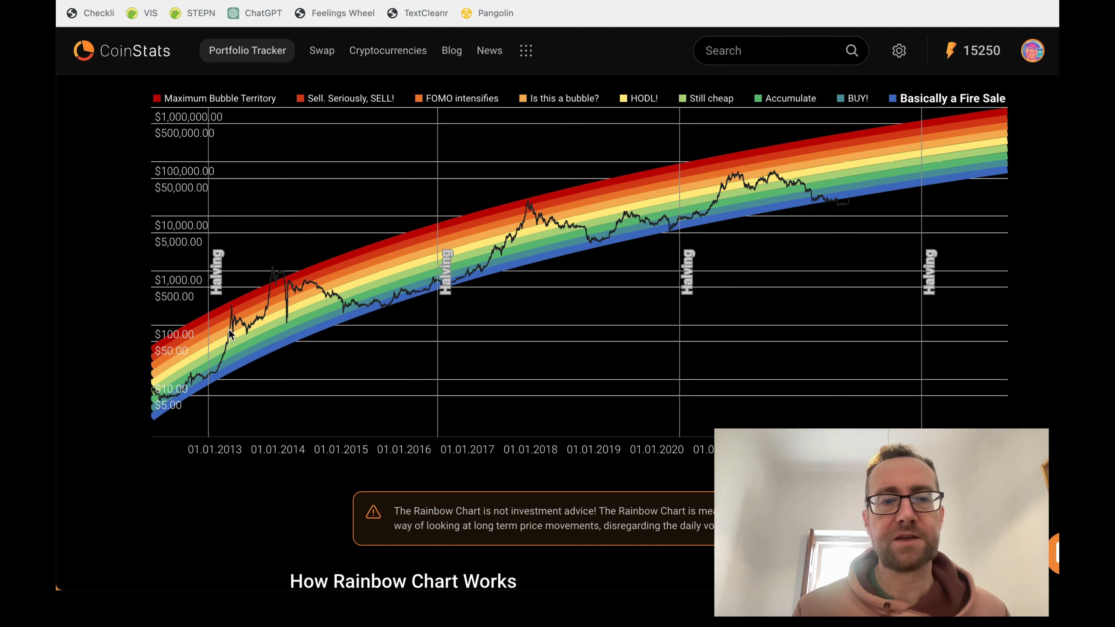
{"action": "mouse_move", "coordinate": [462, 281]}
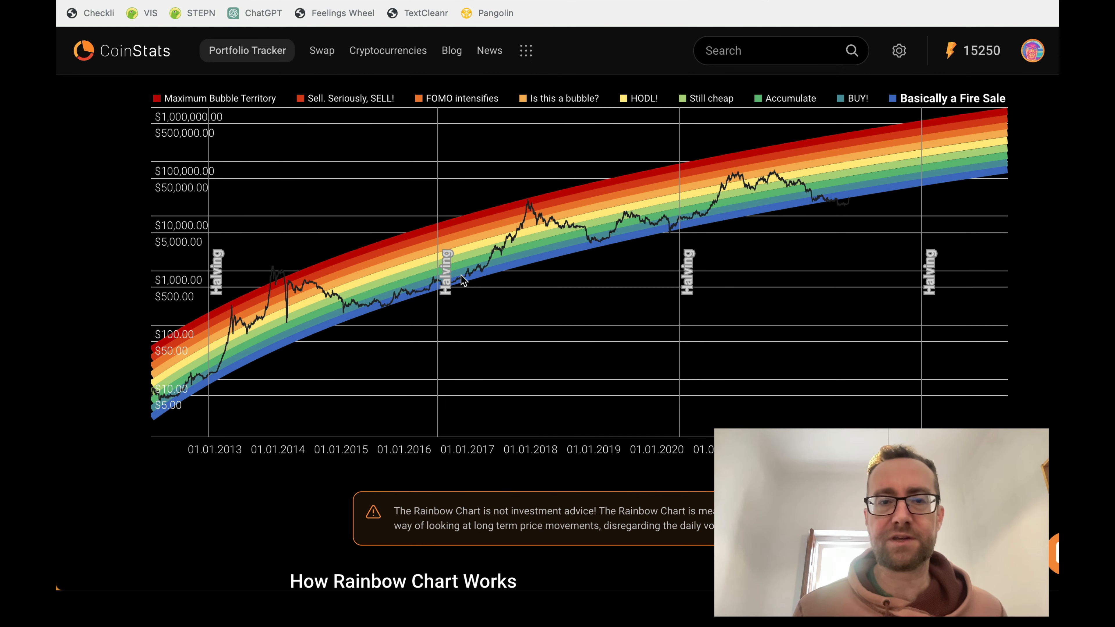
{"action": "mouse_move", "coordinate": [524, 212]}
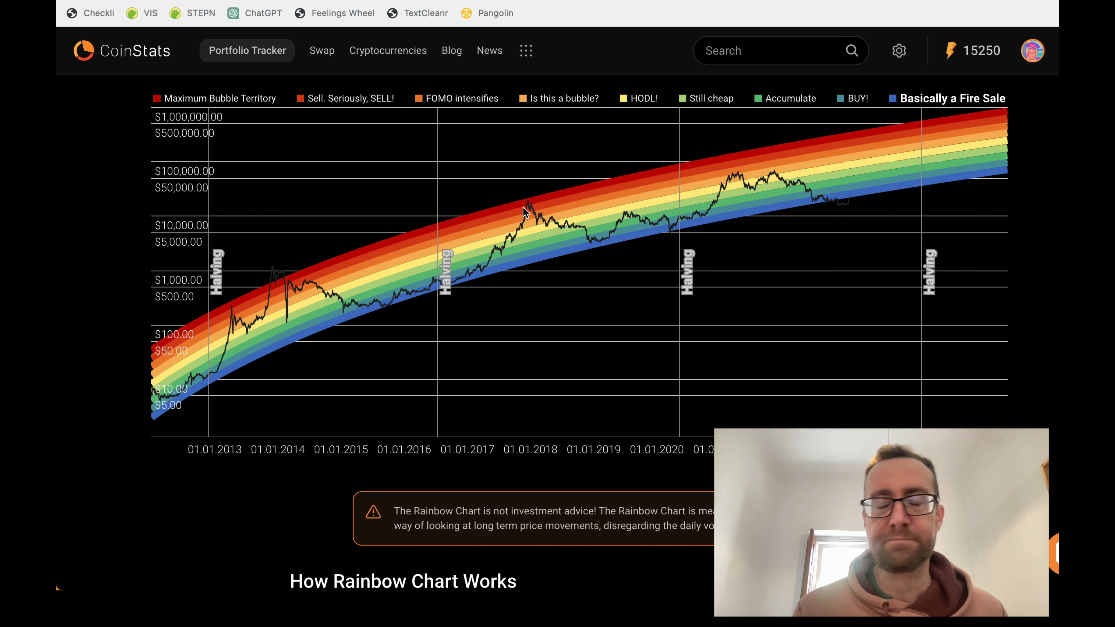
{"action": "mouse_move", "coordinate": [675, 226]}
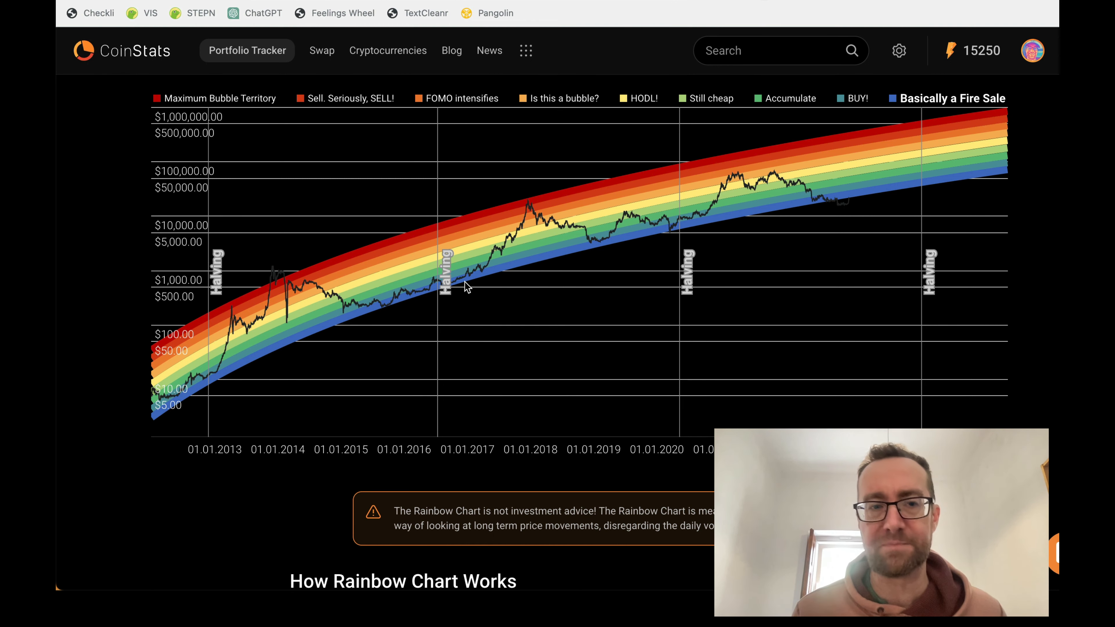
{"action": "mouse_move", "coordinate": [235, 355]}
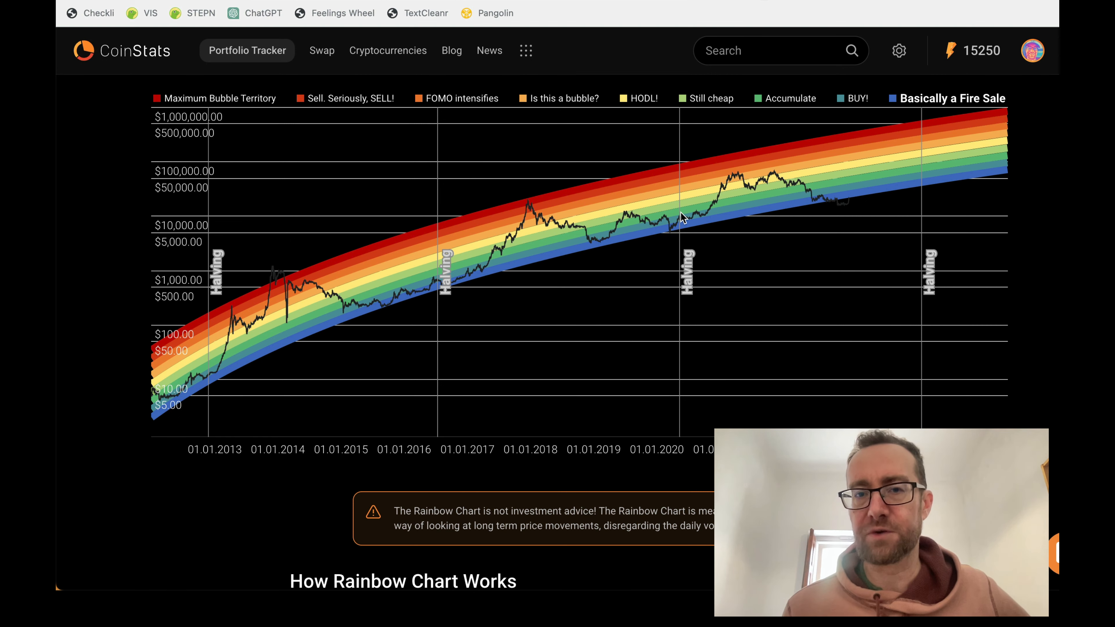
{"action": "mouse_move", "coordinate": [722, 194]}
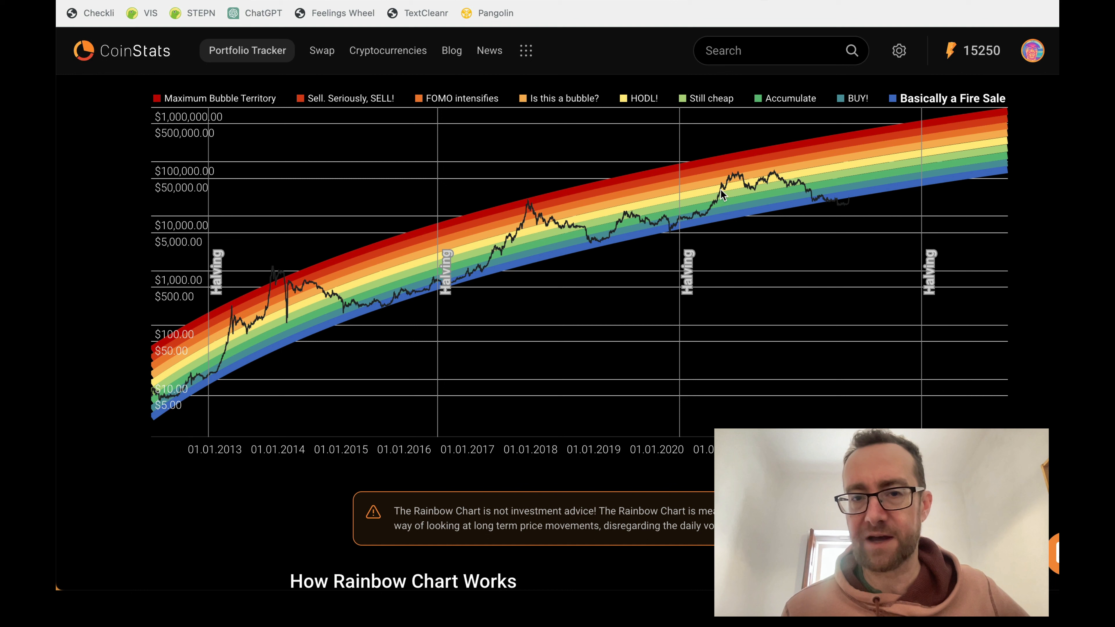
{"action": "mouse_move", "coordinate": [805, 211]}
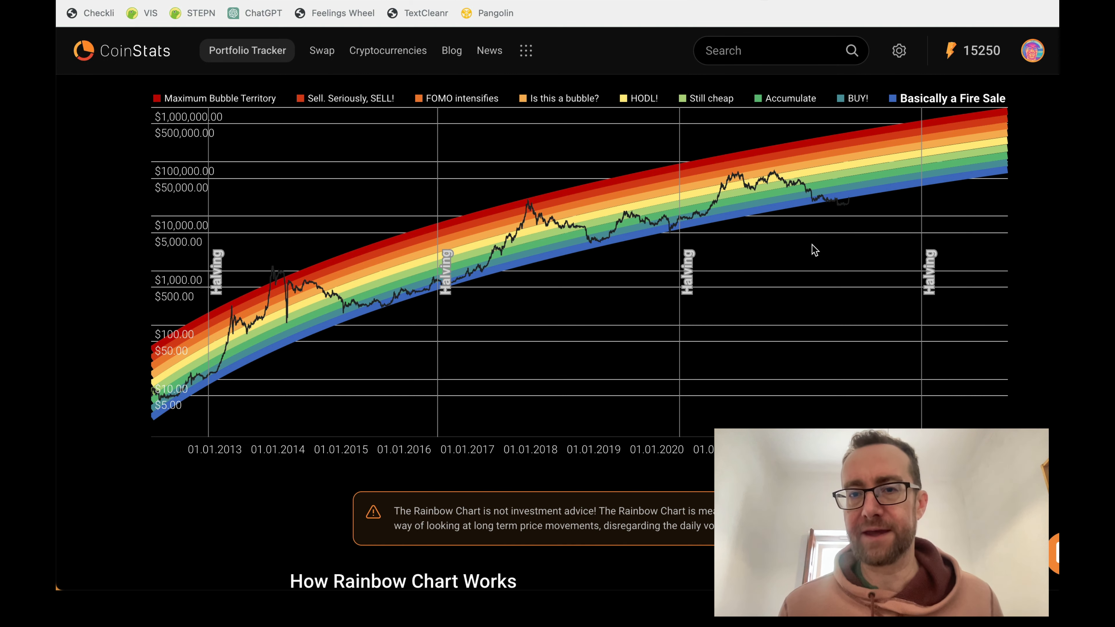
{"action": "mouse_move", "coordinate": [832, 205]}
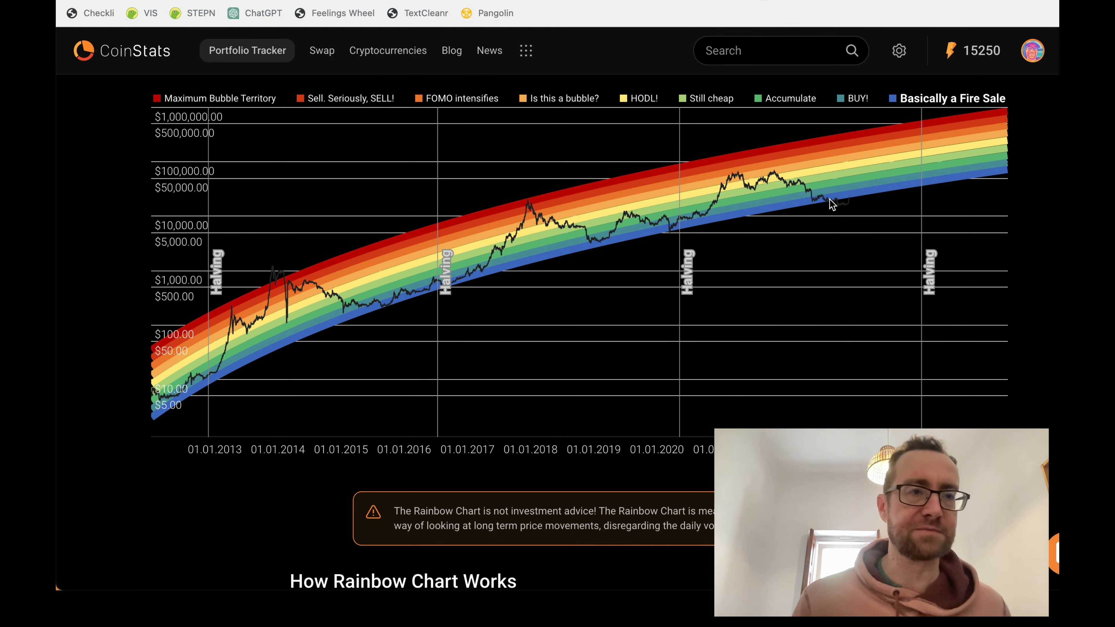
{"action": "scroll", "scroll_direction": "down", "scroll_amount": 3}
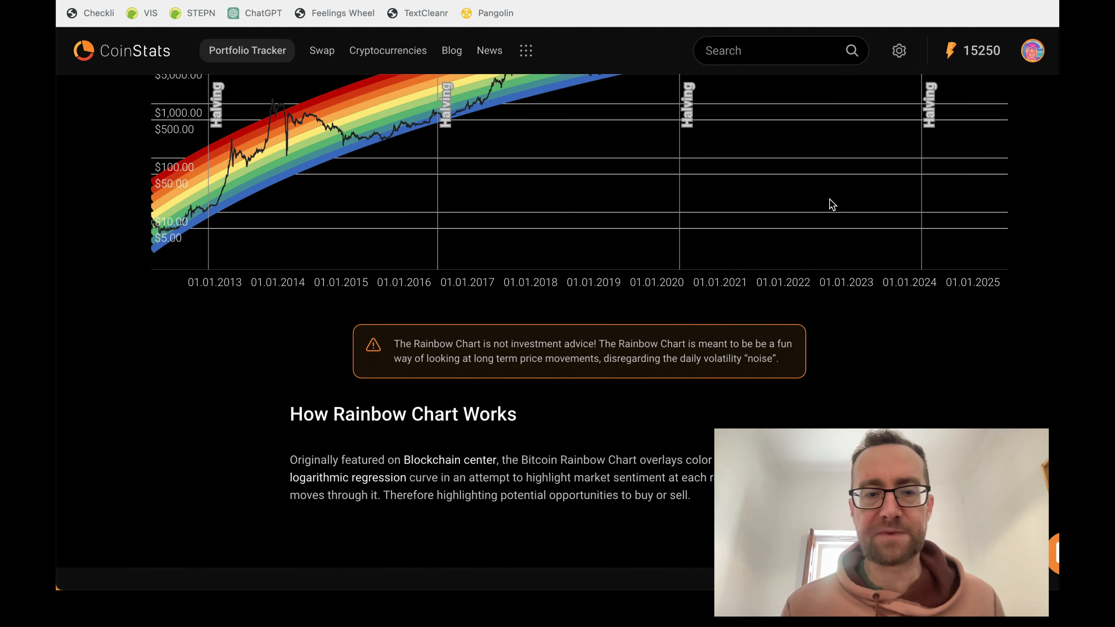
{"action": "scroll", "scroll_direction": "down", "scroll_amount": 3}
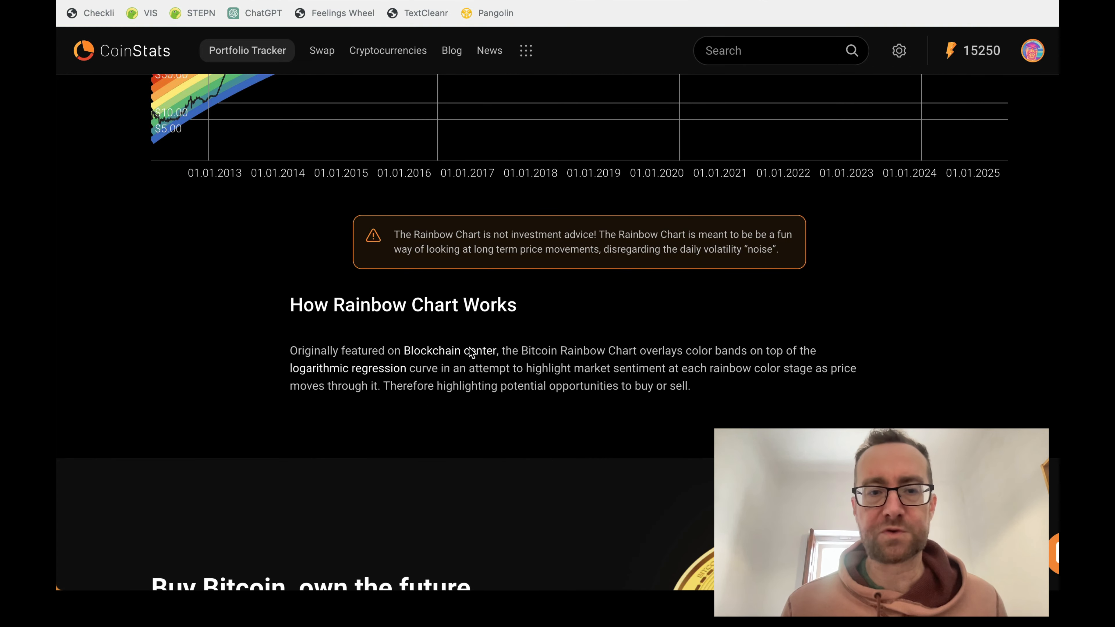
{"action": "mouse_move", "coordinate": [564, 349]}
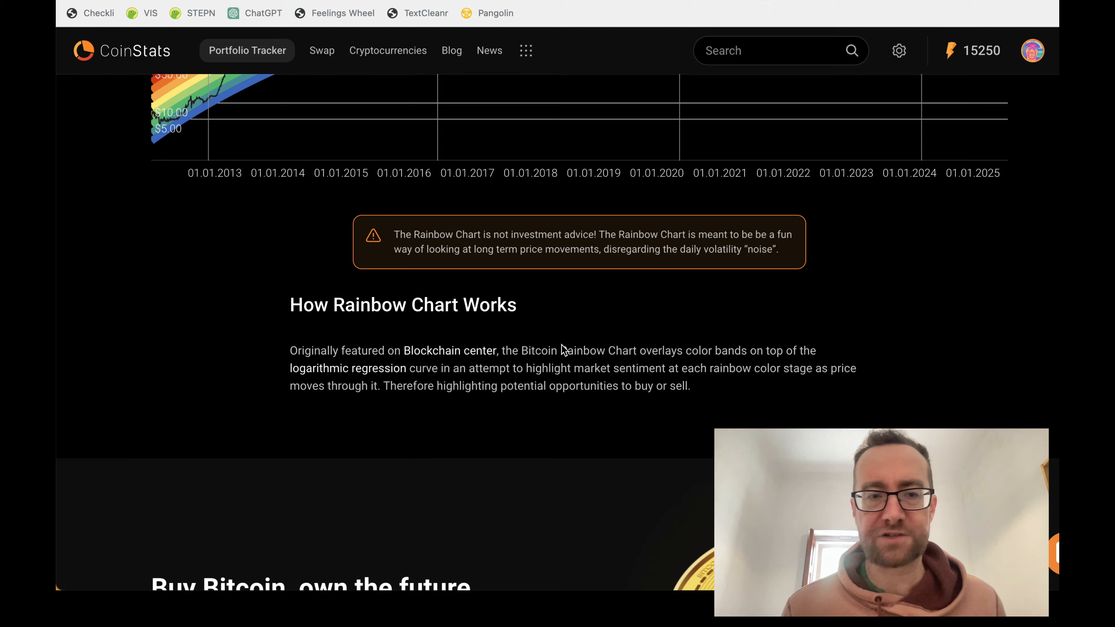
{"action": "scroll", "scroll_direction": "up", "scroll_amount": 3}
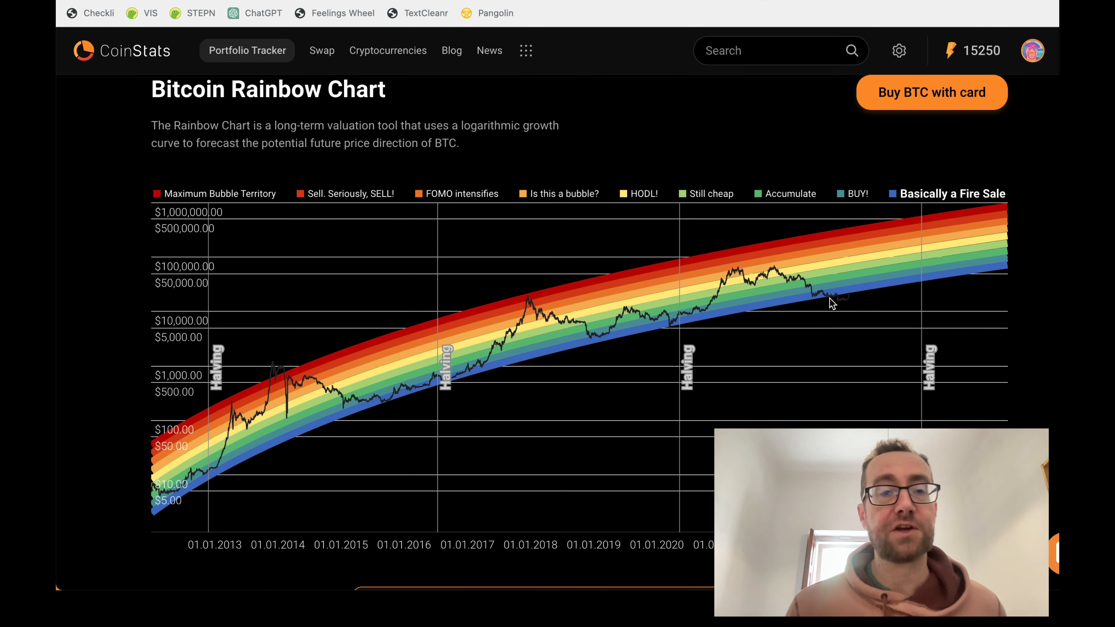
{"action": "mouse_move", "coordinate": [728, 256]}
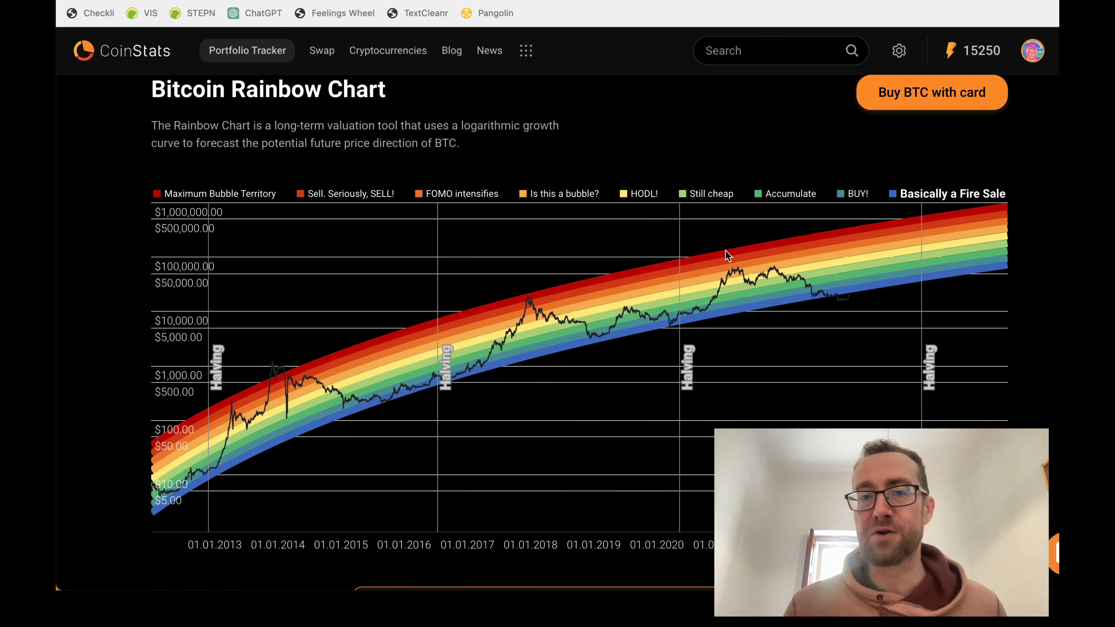
{"action": "mouse_move", "coordinate": [818, 312]}
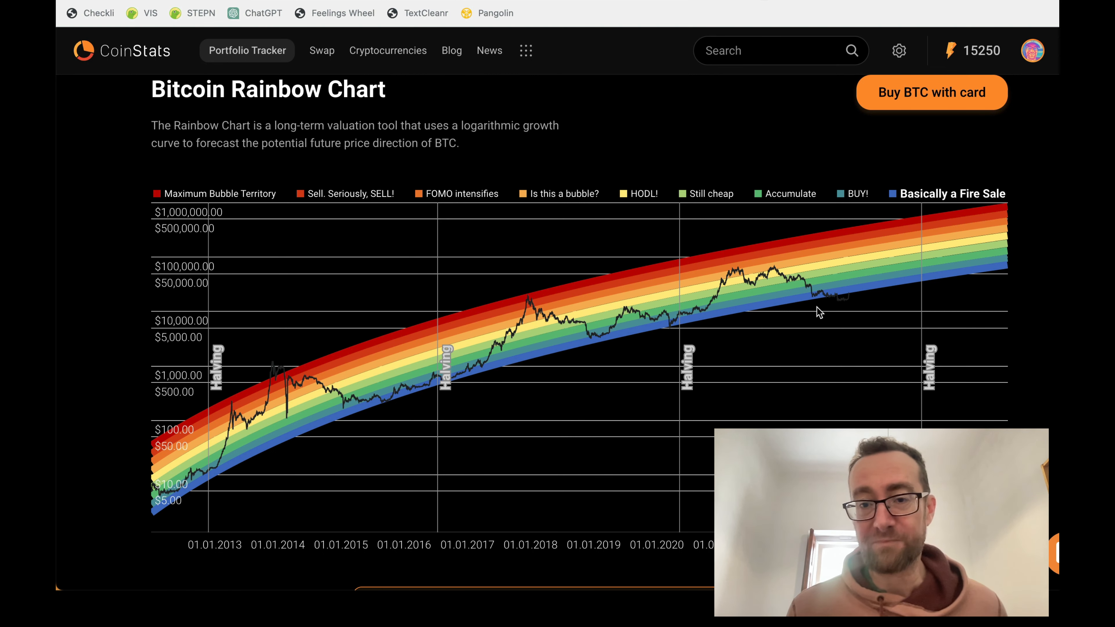